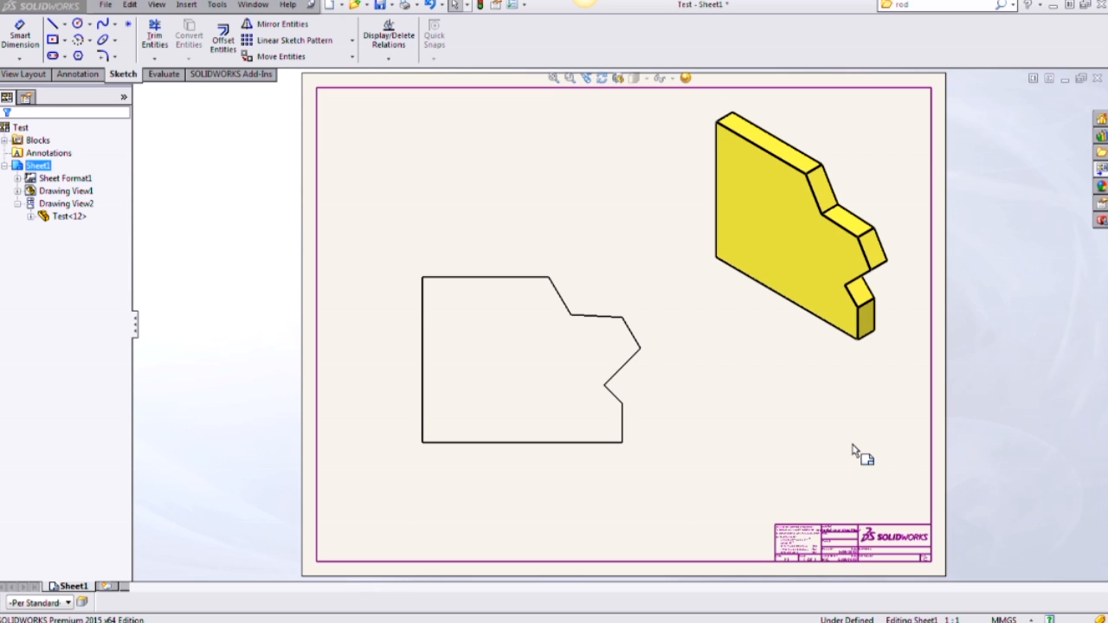
mouse_move(685, 407)
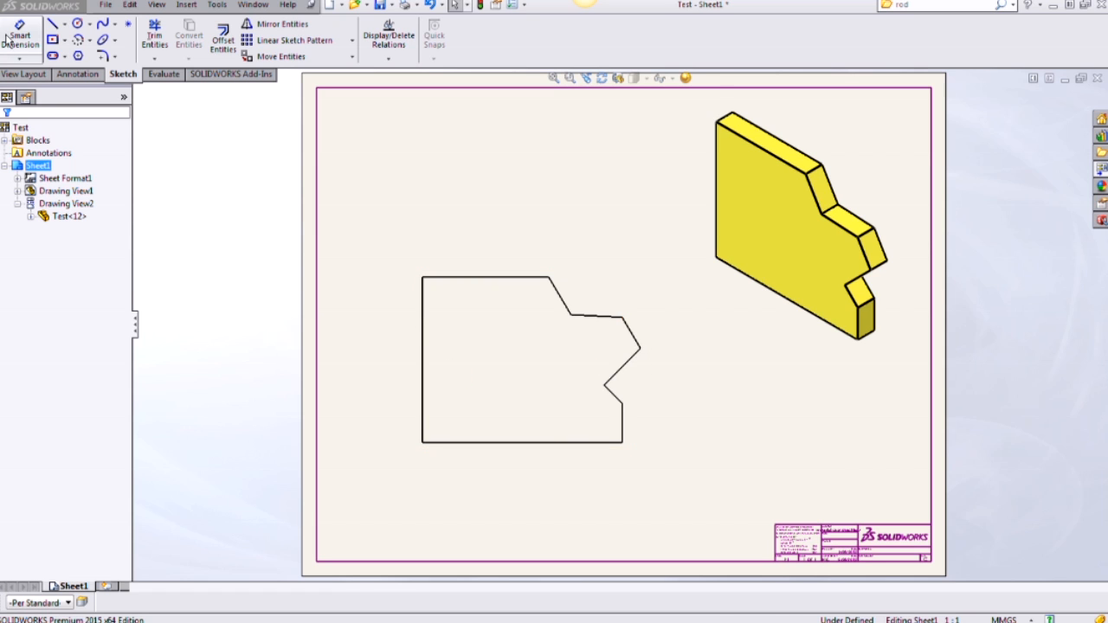
- Add the notch angle dimension from the slanted edge to an imaginary horizontal line
left_click(20, 35)
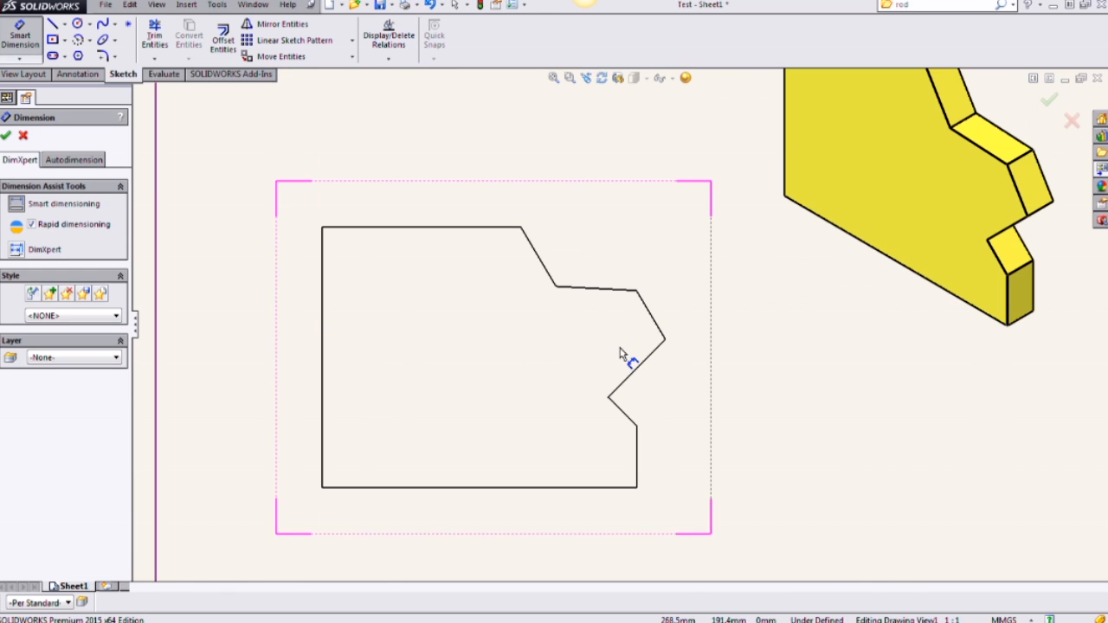
mouse_move(650, 363)
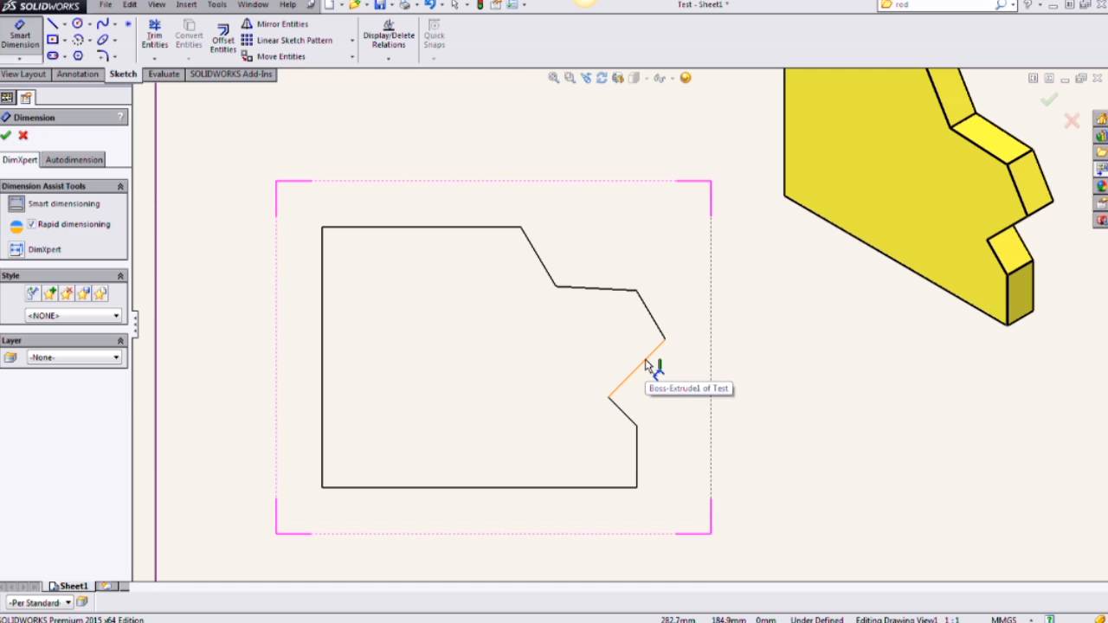
left_click(637, 367)
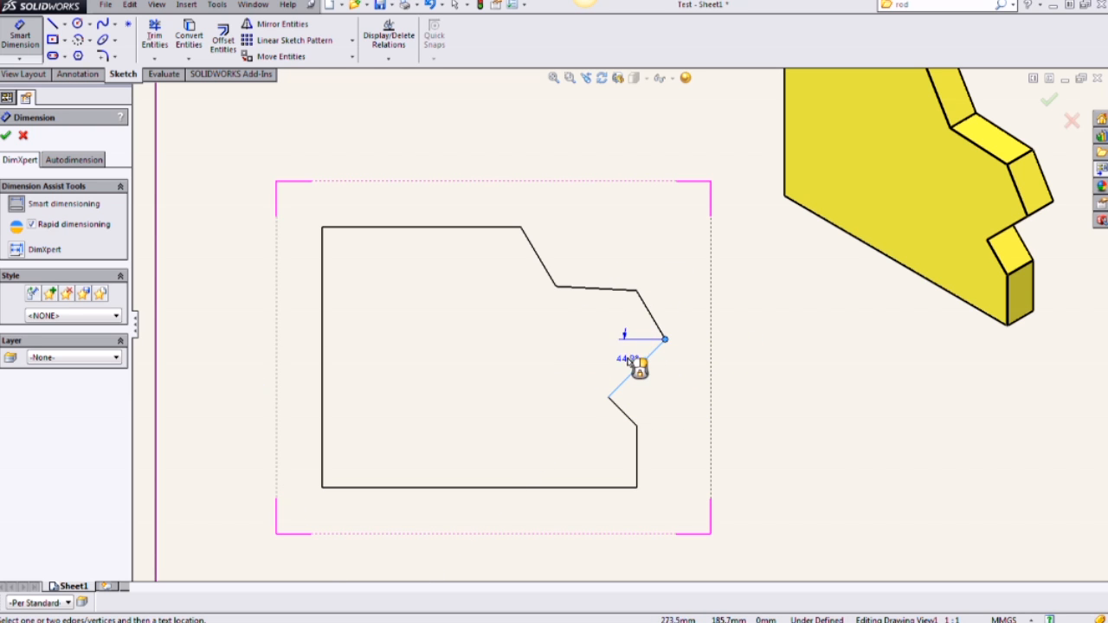
left_click(637, 363)
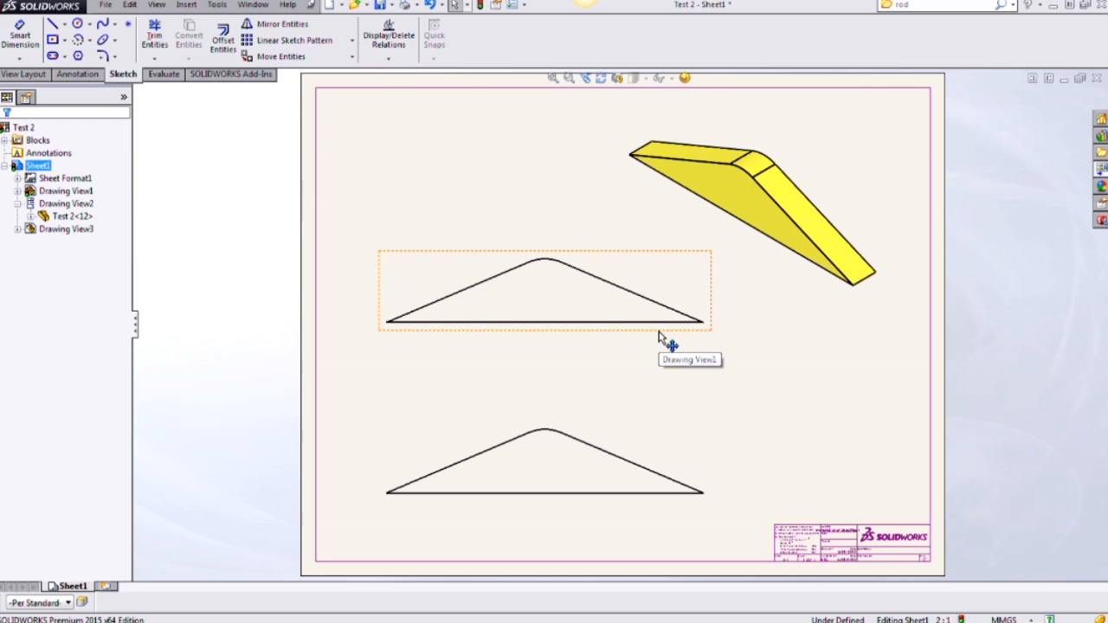
mouse_move(290, 182)
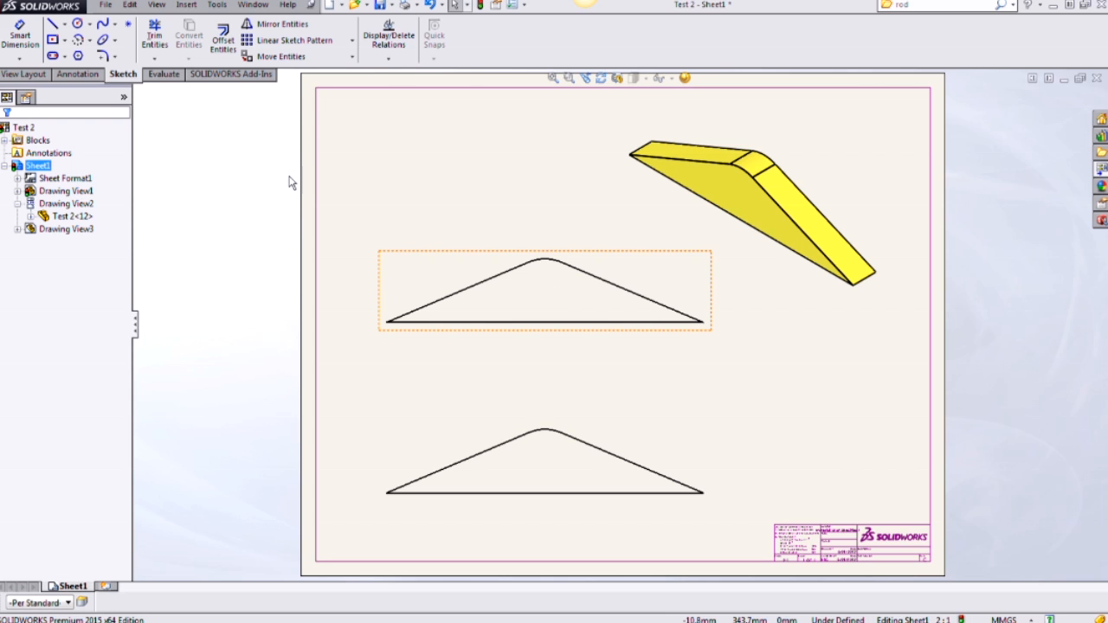
- Add the 134.5° bend angle between the slanted edges of Drawing View1
left_click(21, 37)
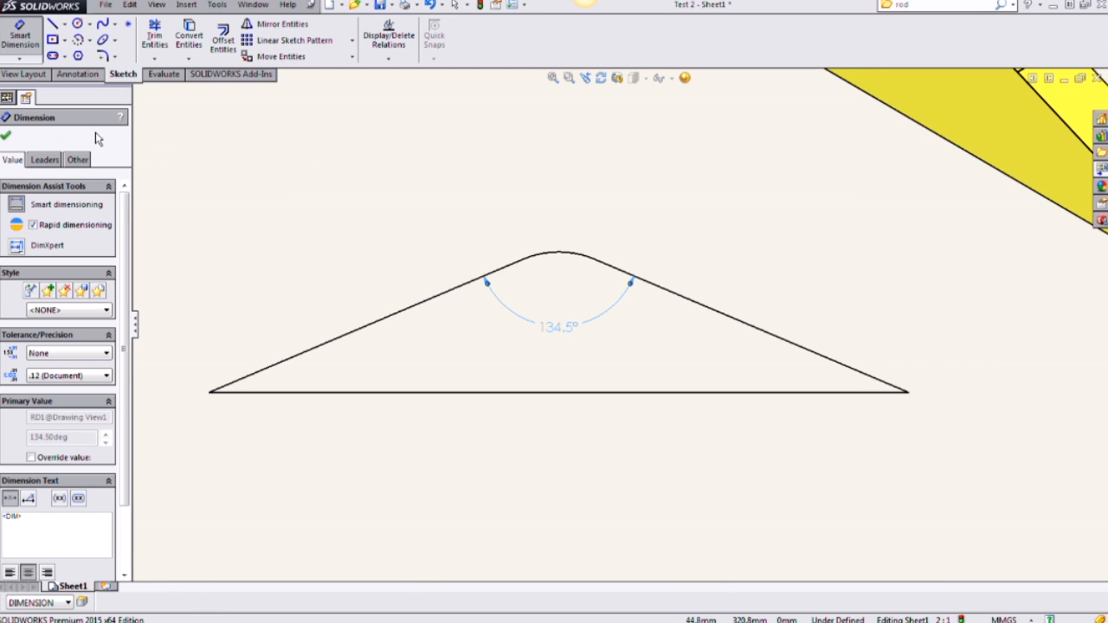
- Switch the upper 134.5° dimension to display its vertically opposite angle
left_click(7, 135)
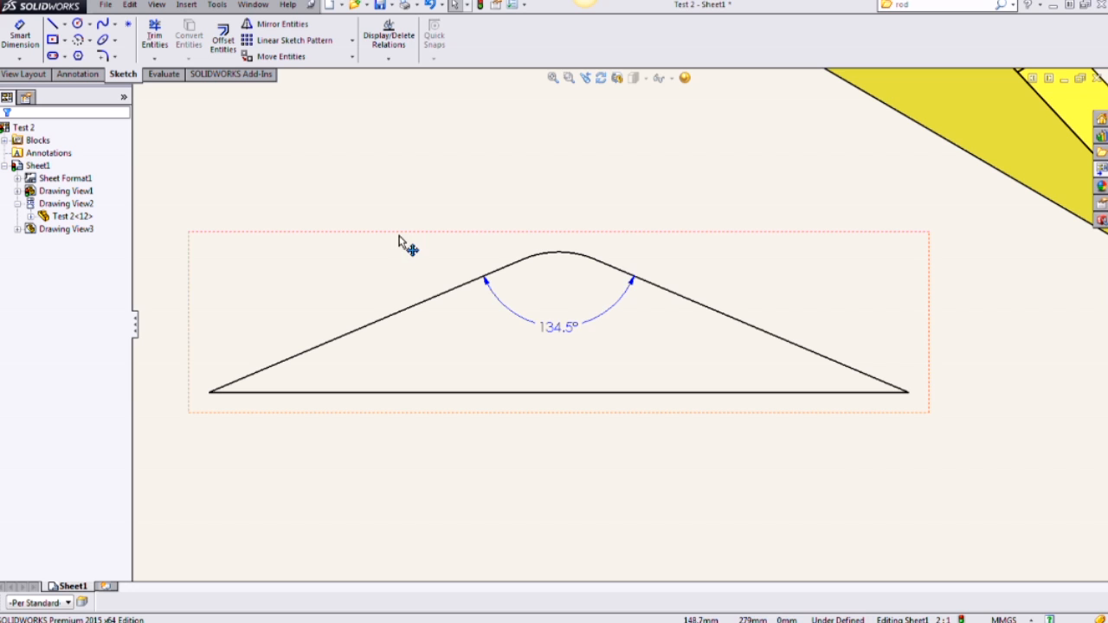
mouse_move(550, 336)
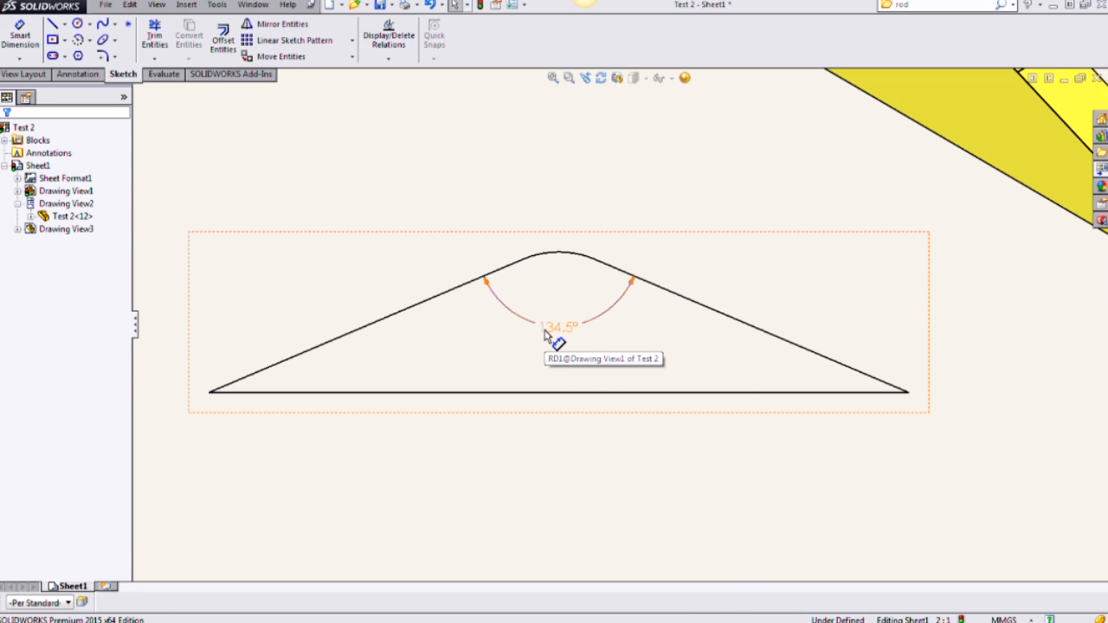
right_click(557, 338)
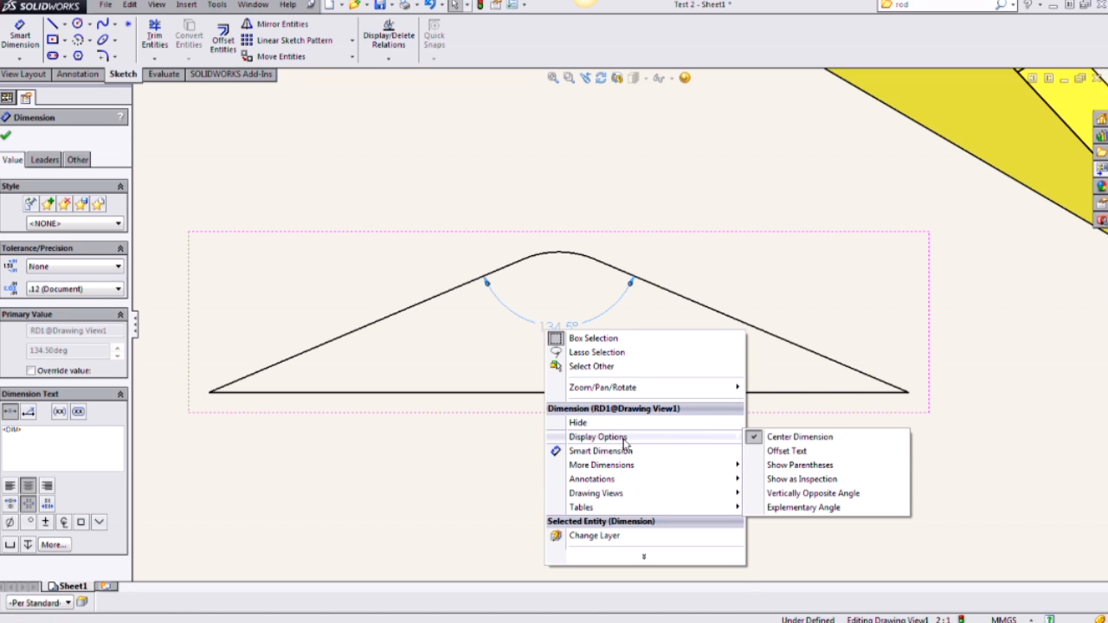
mouse_move(798, 492)
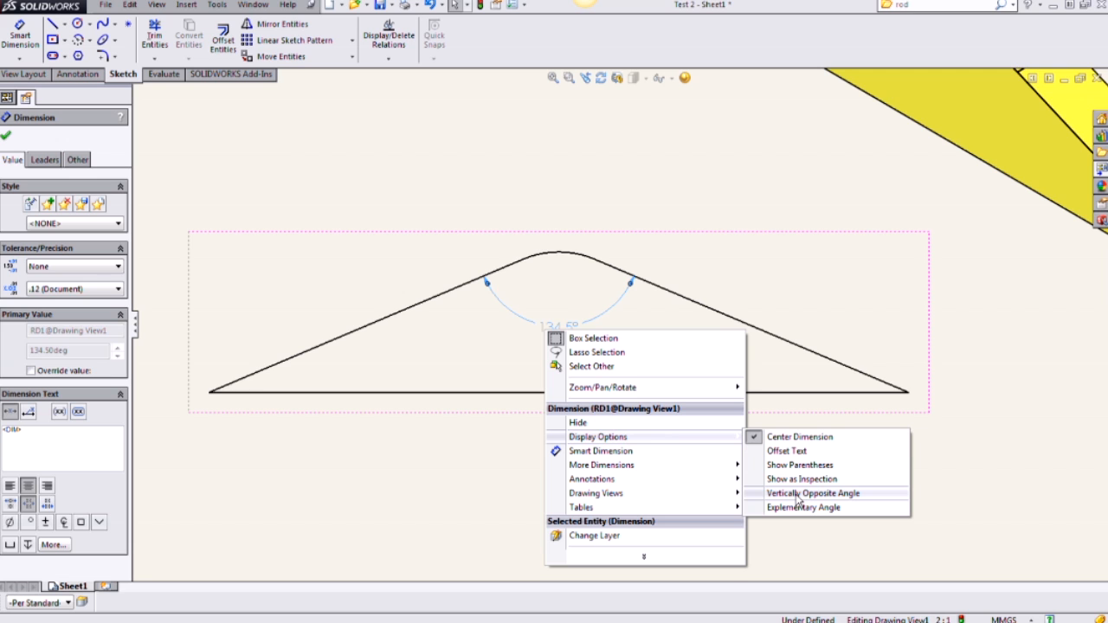
left_click(814, 492)
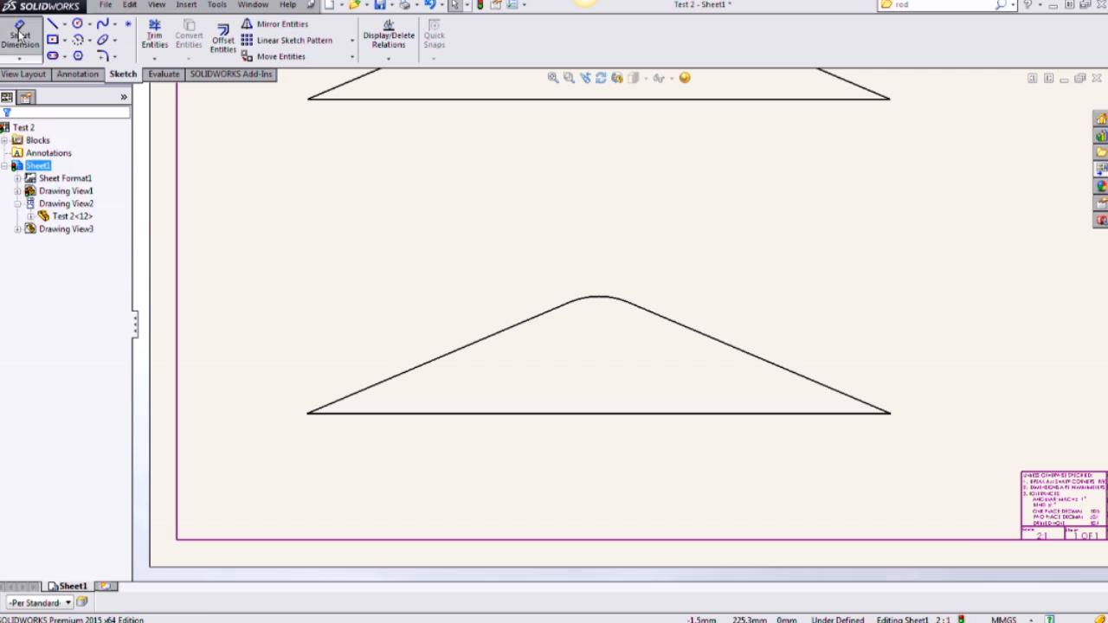
- Add the 134.5° bend angle between the slanted edges of Drawing View3
left_click(21, 34)
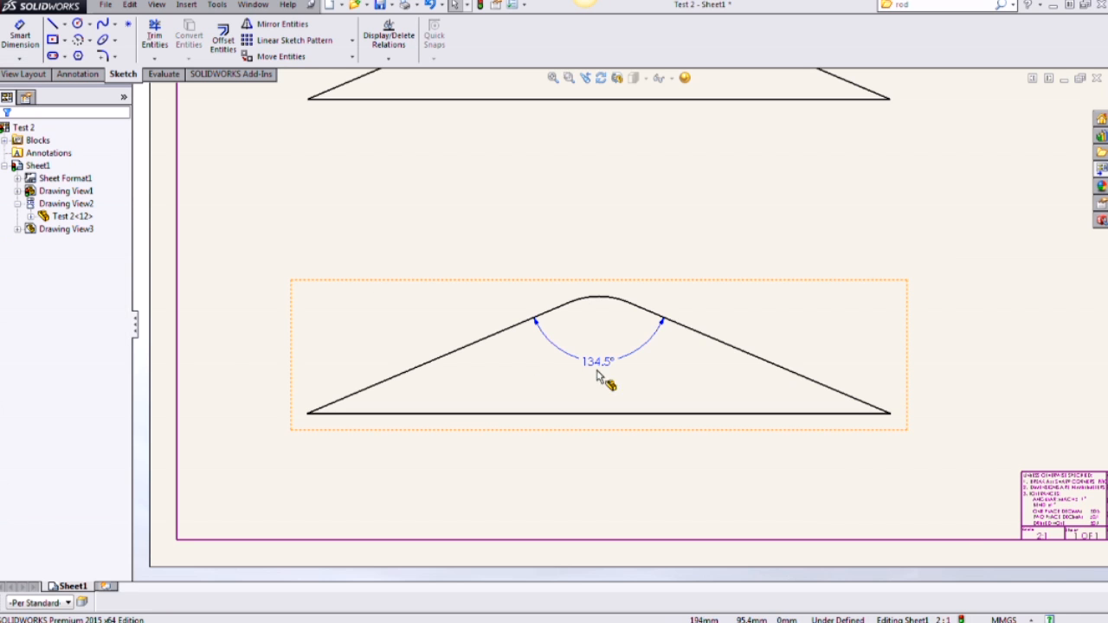
mouse_move(712, 339)
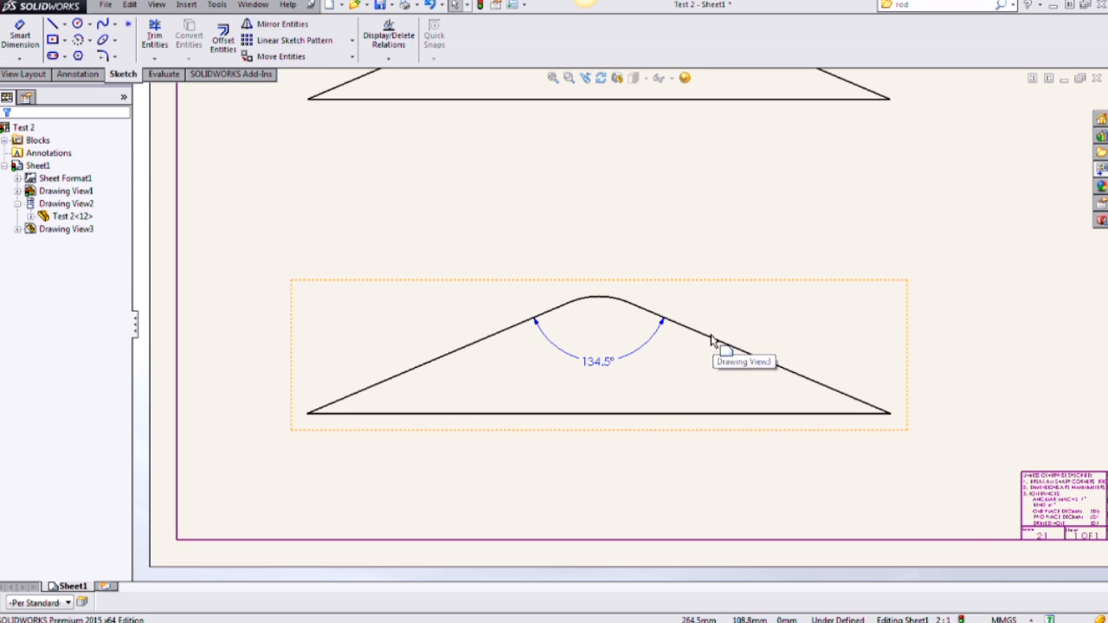
mouse_move(488, 336)
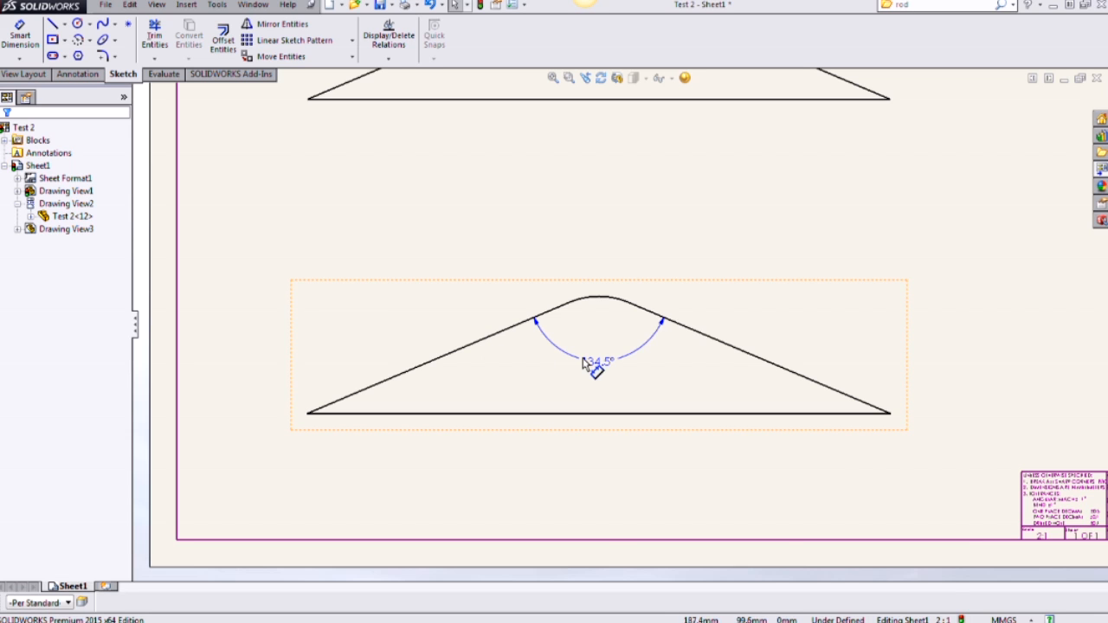
- Switch the lower 134.5° dimension to display its explementary angle
right_click(596, 359)
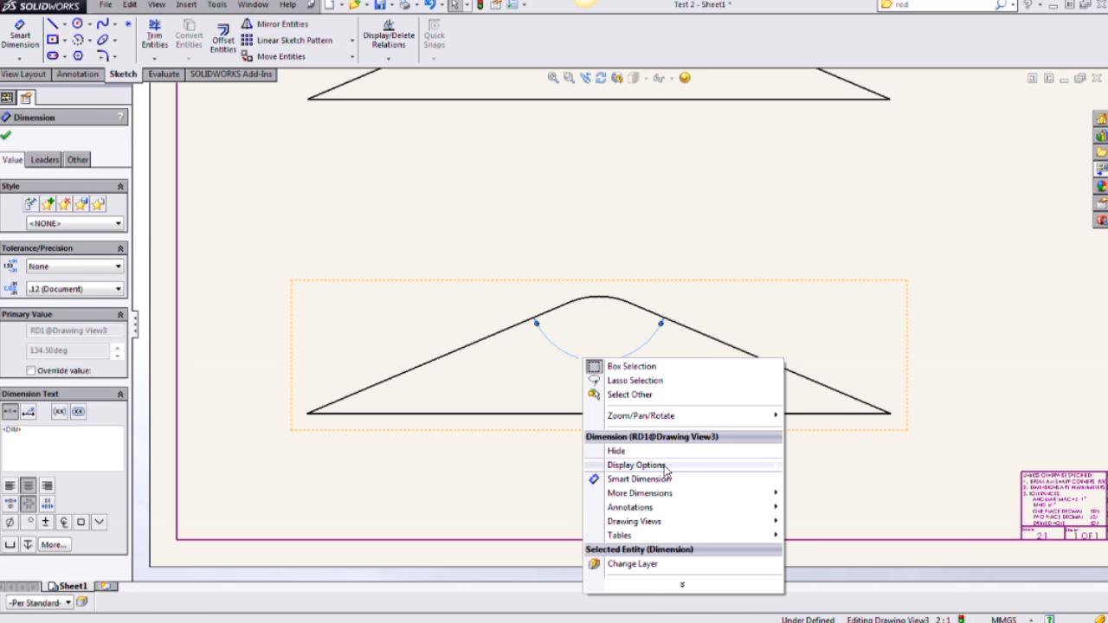
mouse_move(637, 464)
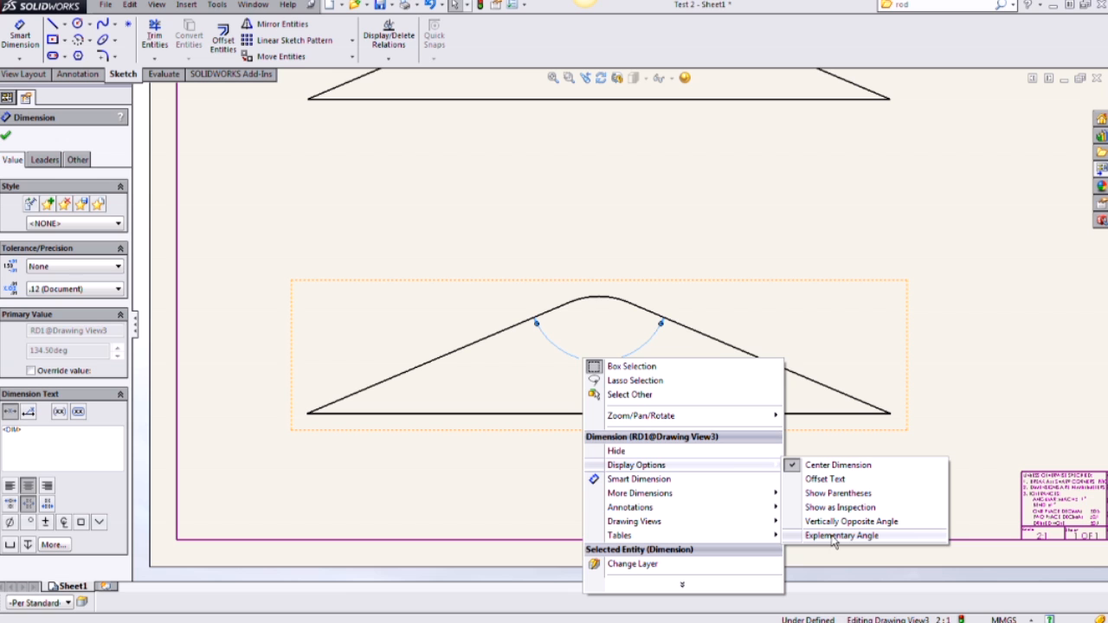
left_click(841, 535)
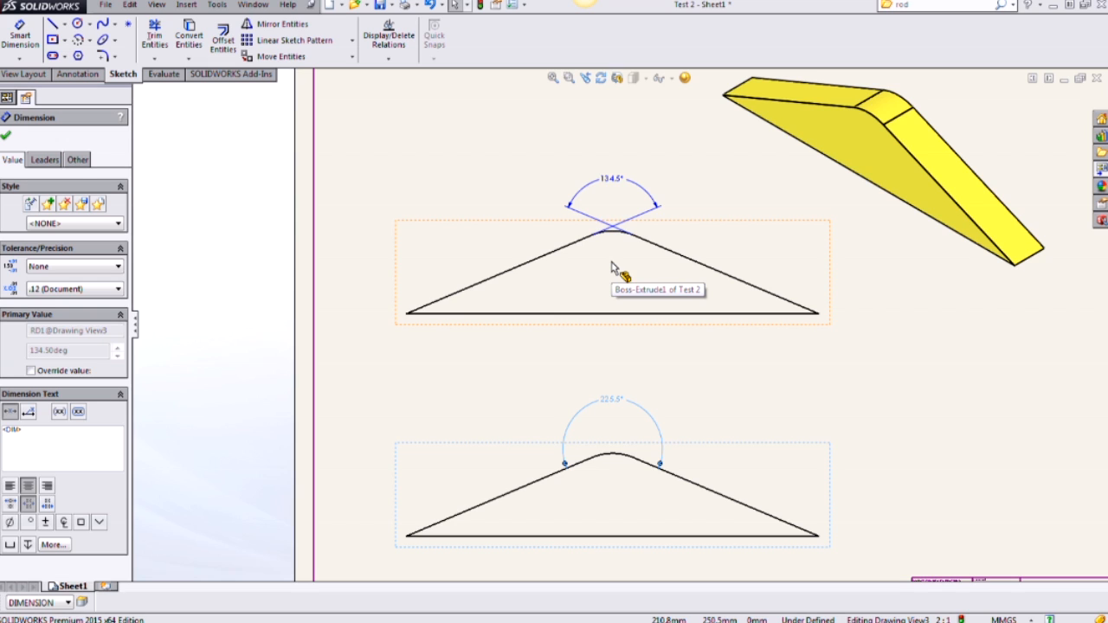
mouse_move(616, 273)
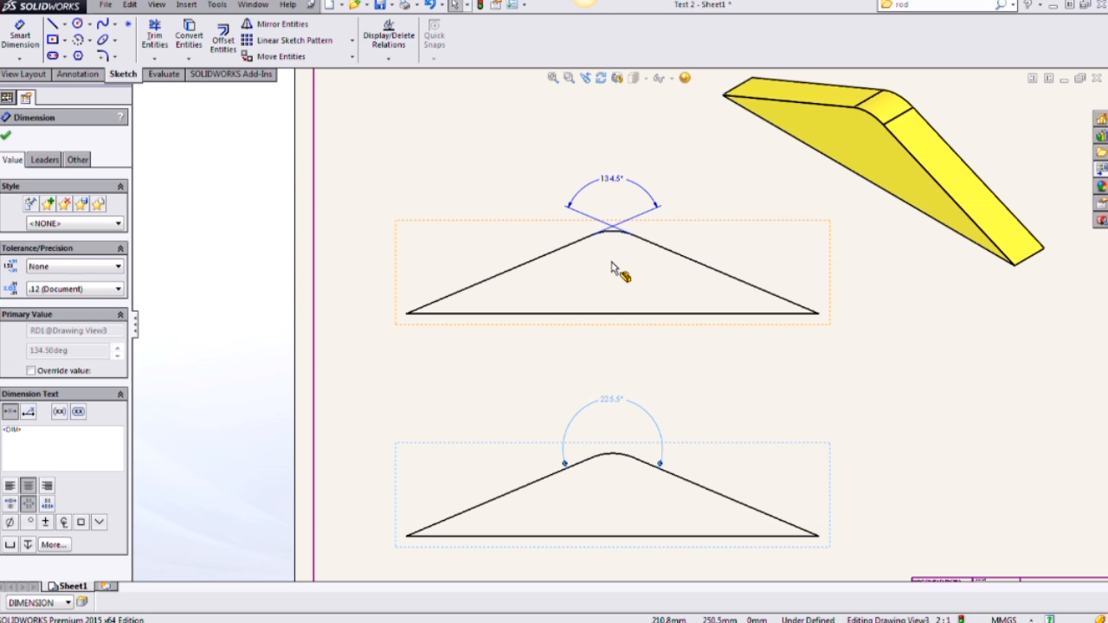